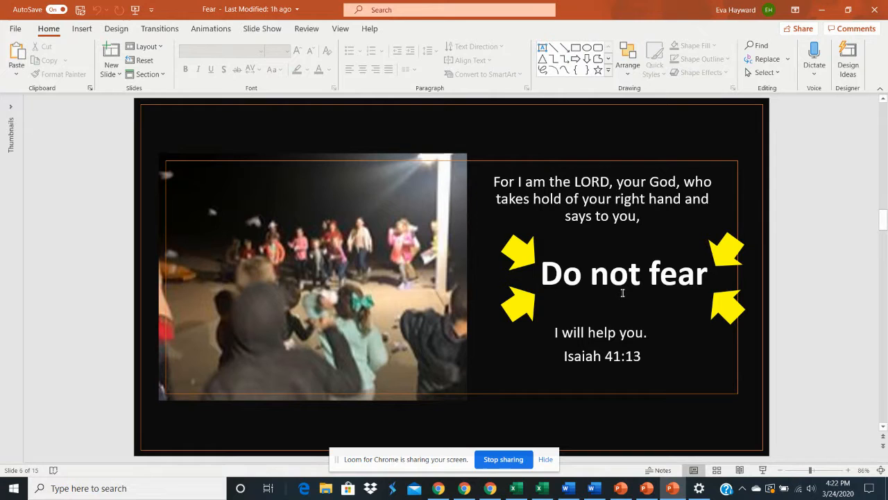
pyautogui.moveTo(713, 306)
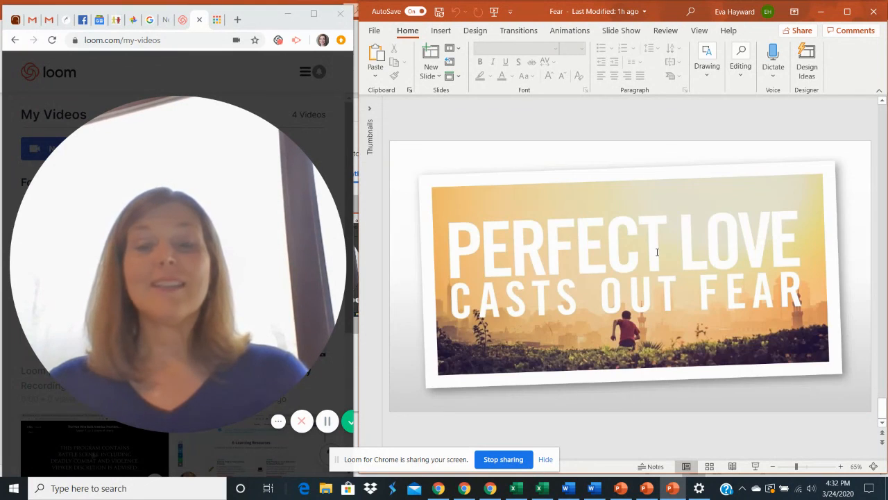
pyautogui.moveTo(656, 254)
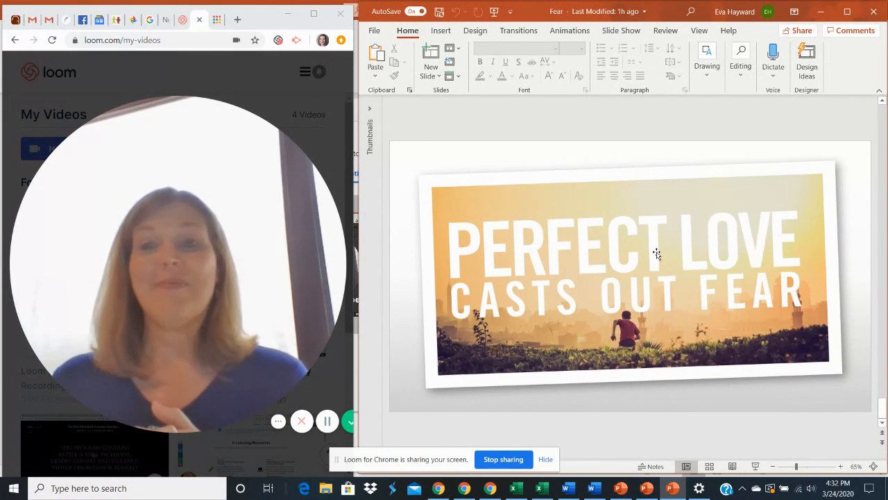